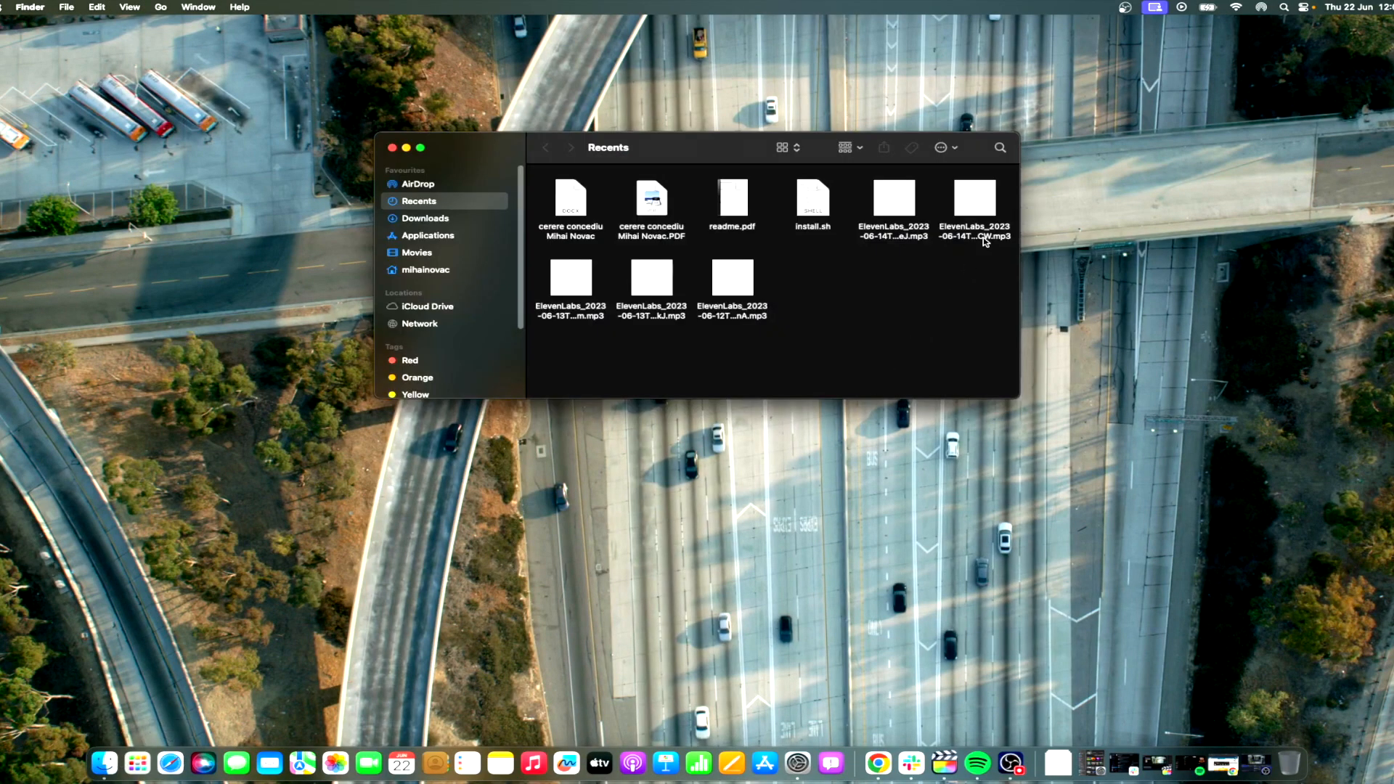
# Search This Mac in Finder for items matching 'airdrop'
pyautogui.click(999, 148)
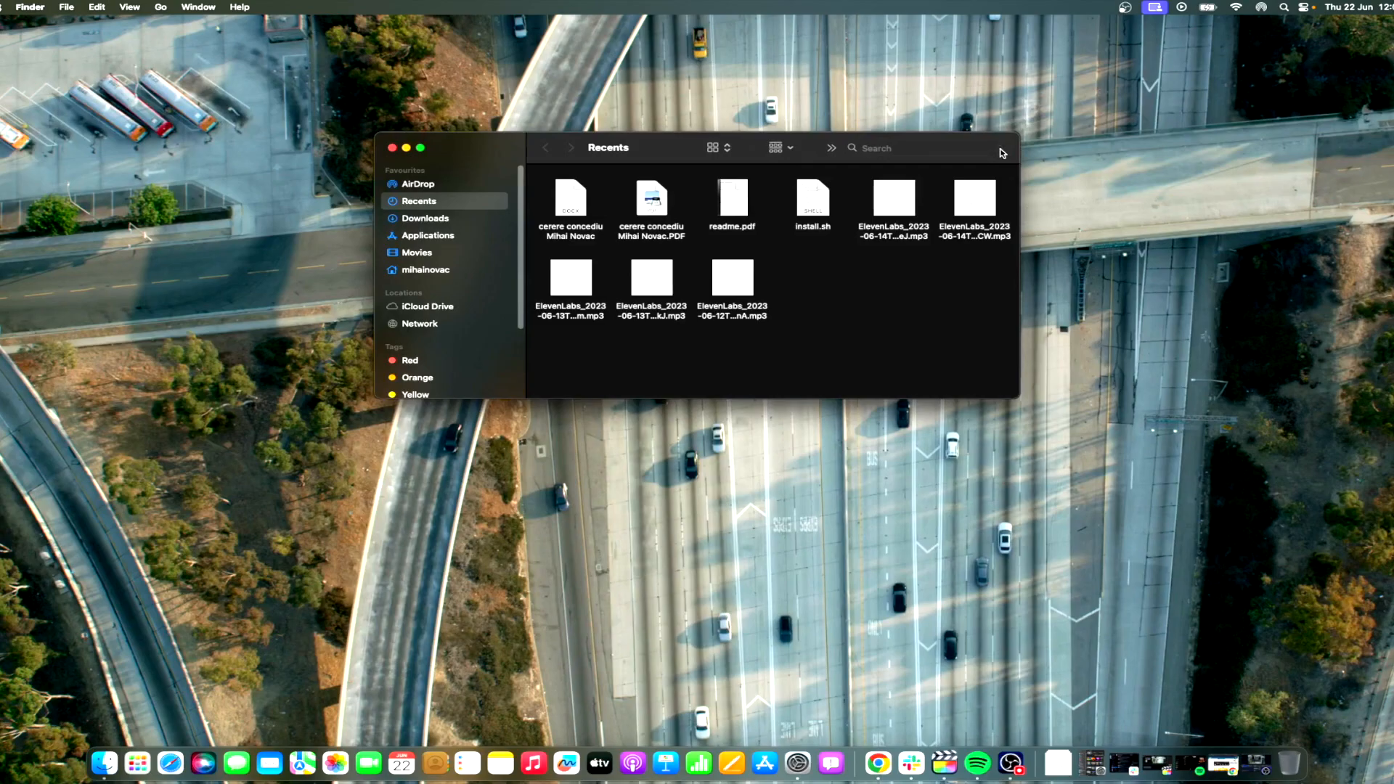
pyautogui.write('airdrop')
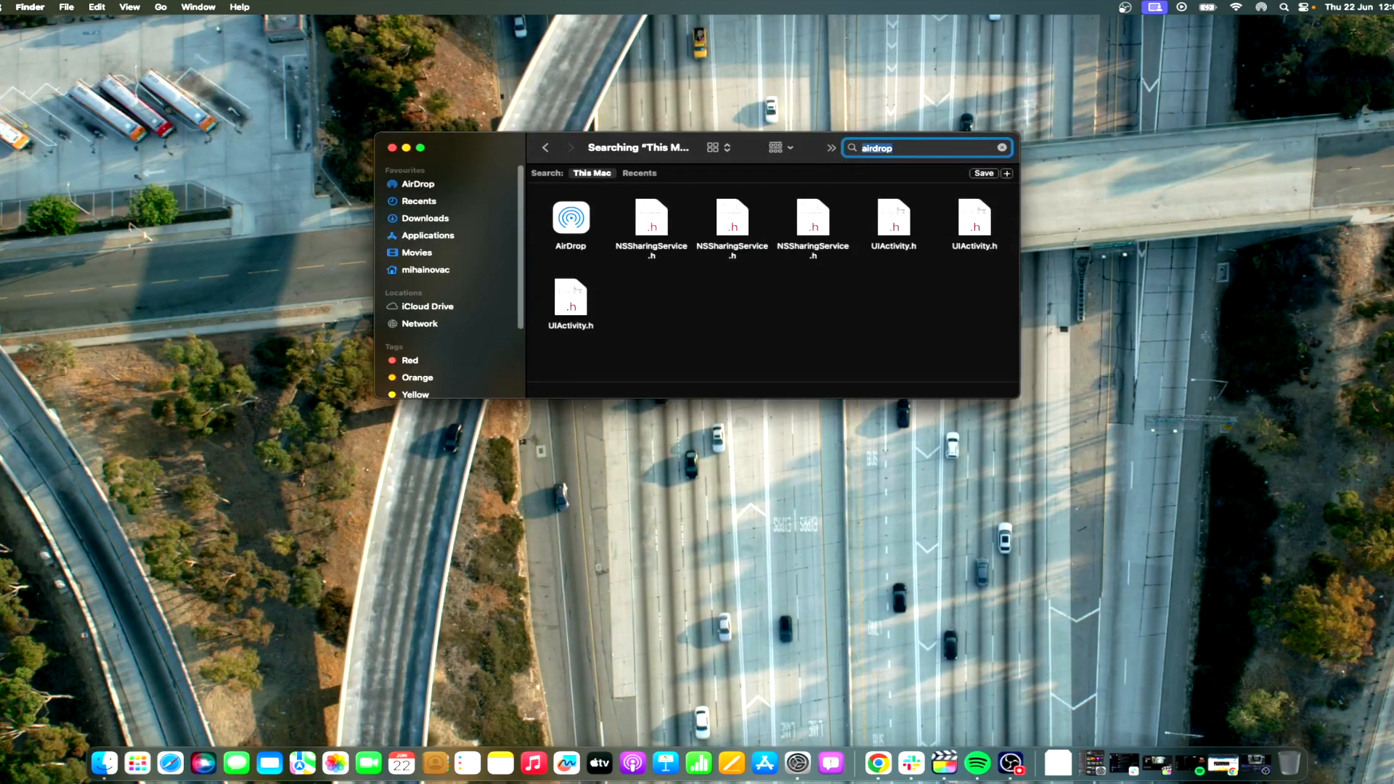
pyautogui.moveTo(1008, 180)
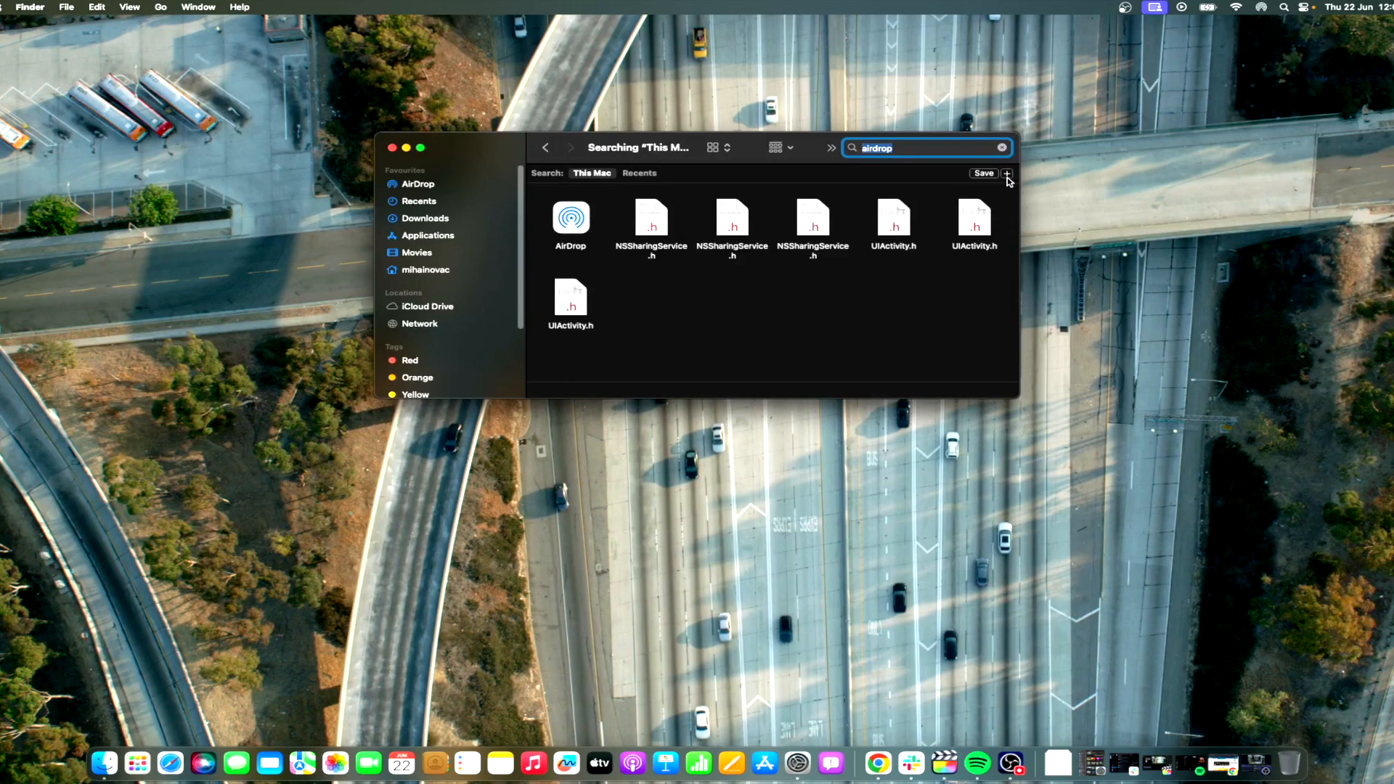
# Add a Kind criterion to the airdrop search and choose a file kind from the Any popup
pyautogui.click(1007, 175)
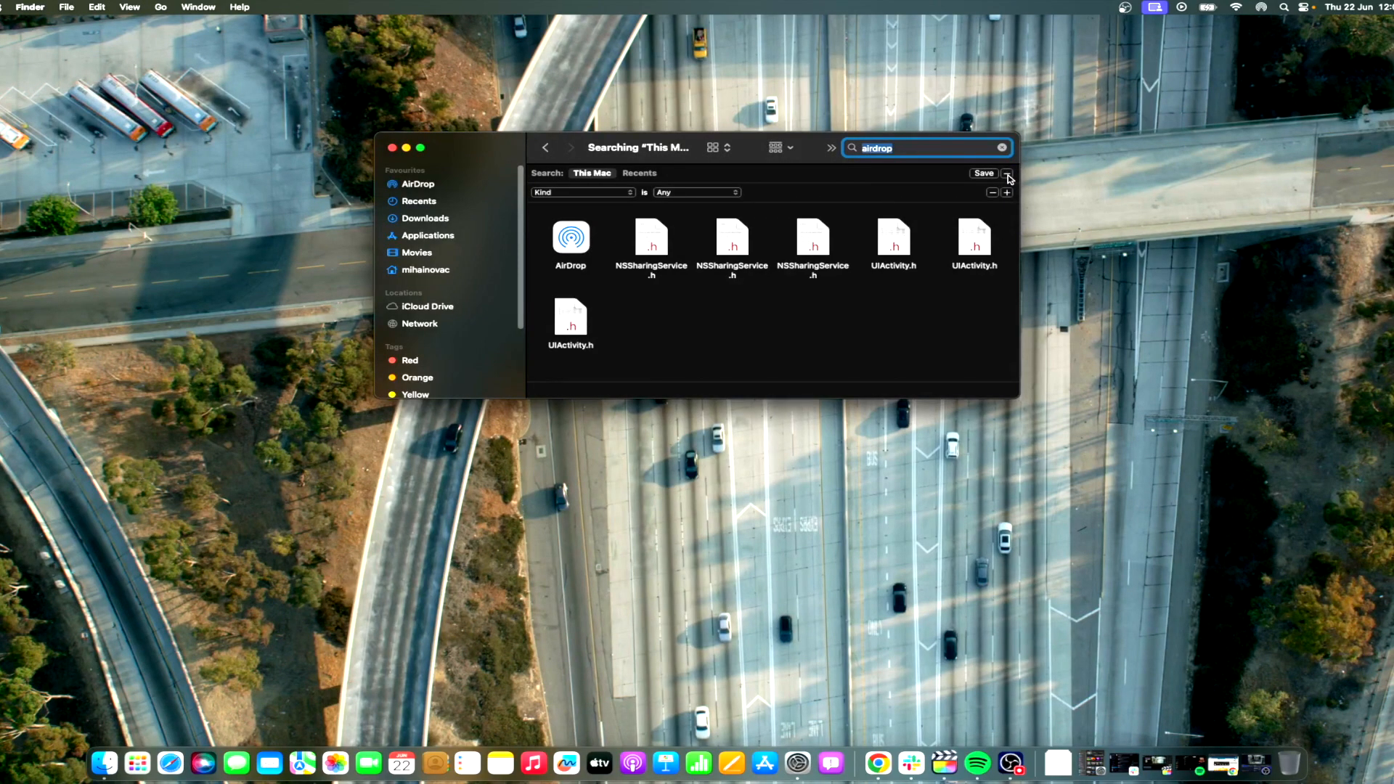
pyautogui.click(696, 192)
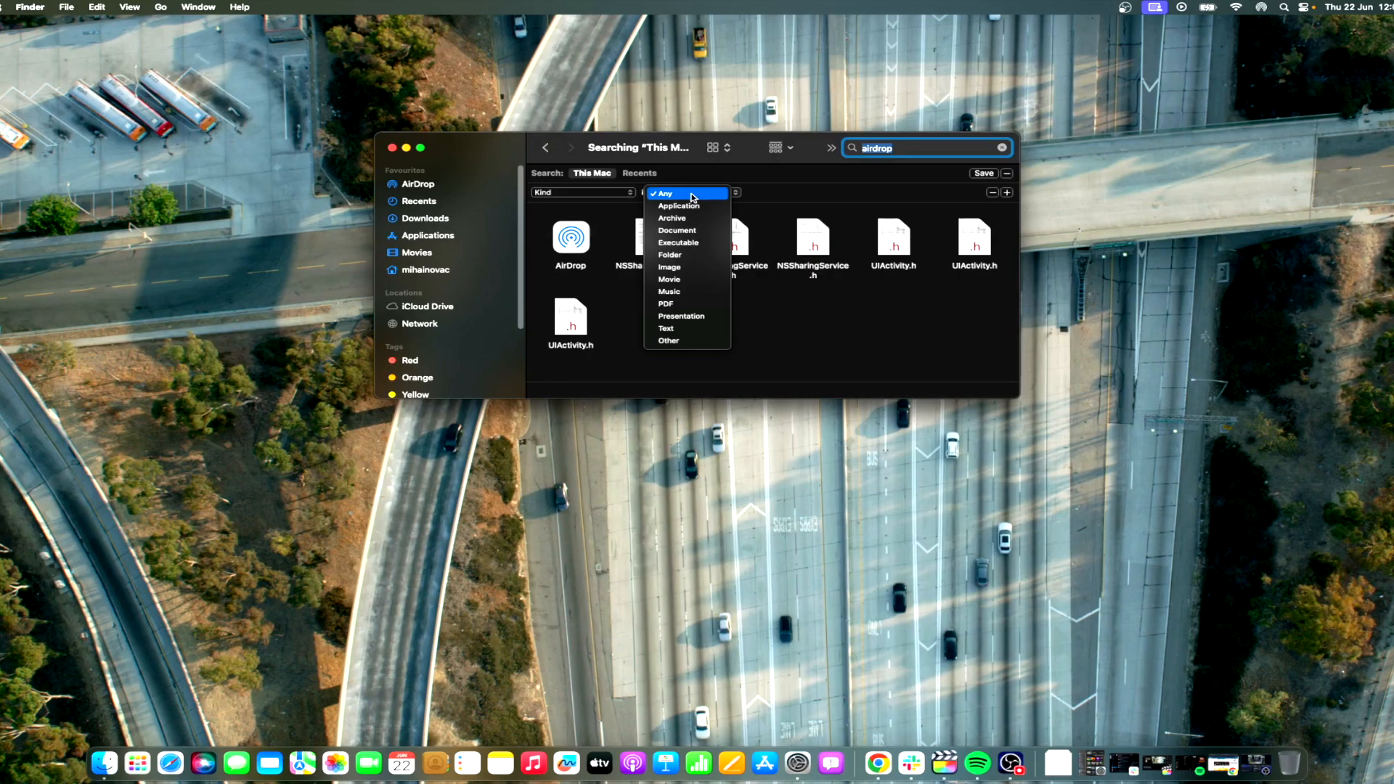
pyautogui.click(680, 206)
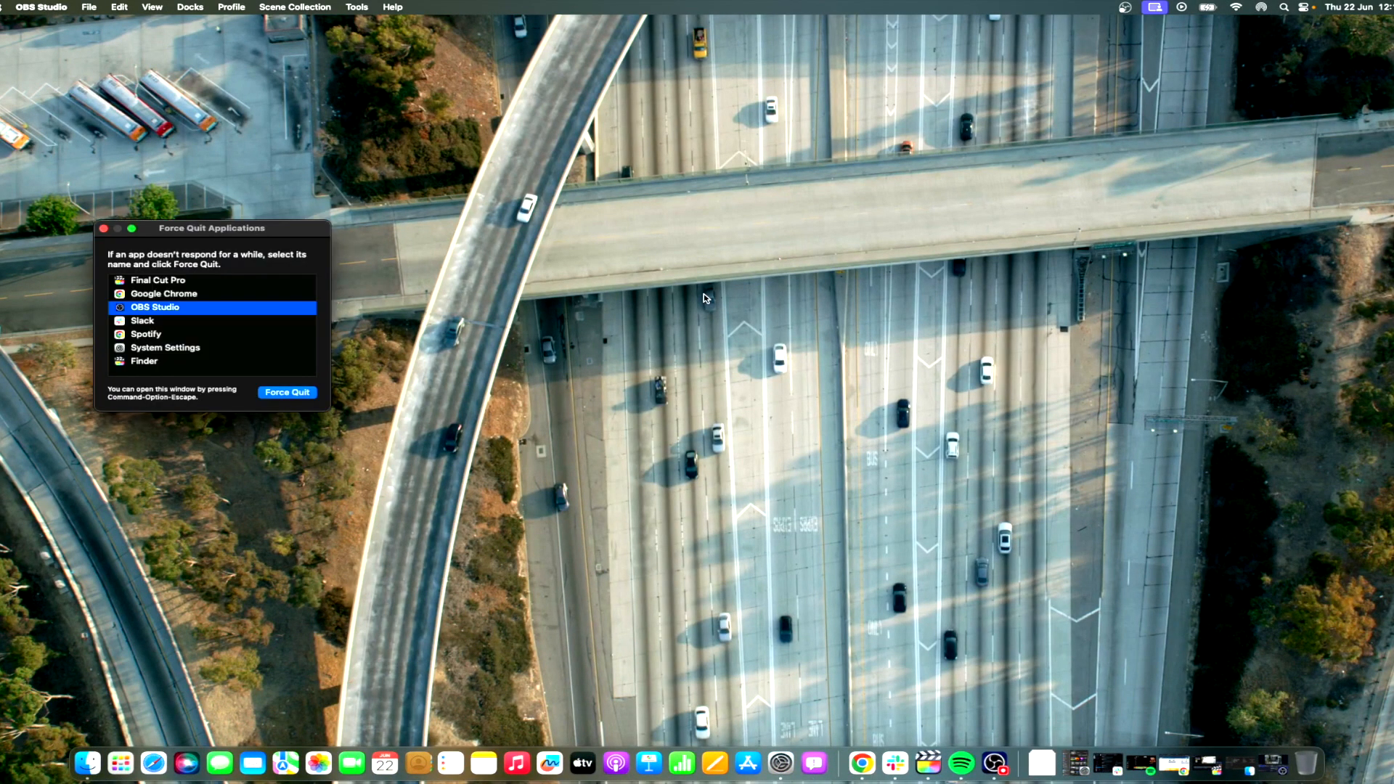
pyautogui.moveTo(364, 428)
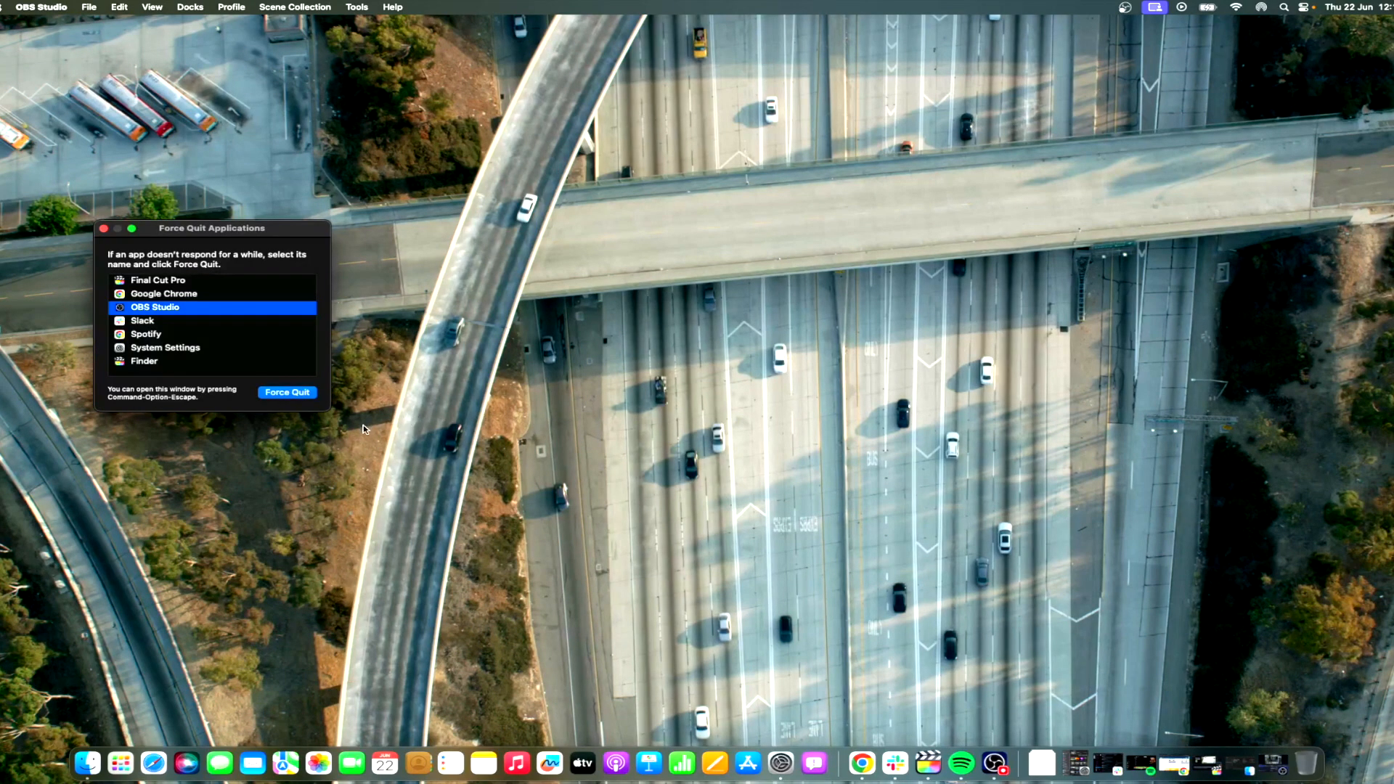
pyautogui.moveTo(159, 374)
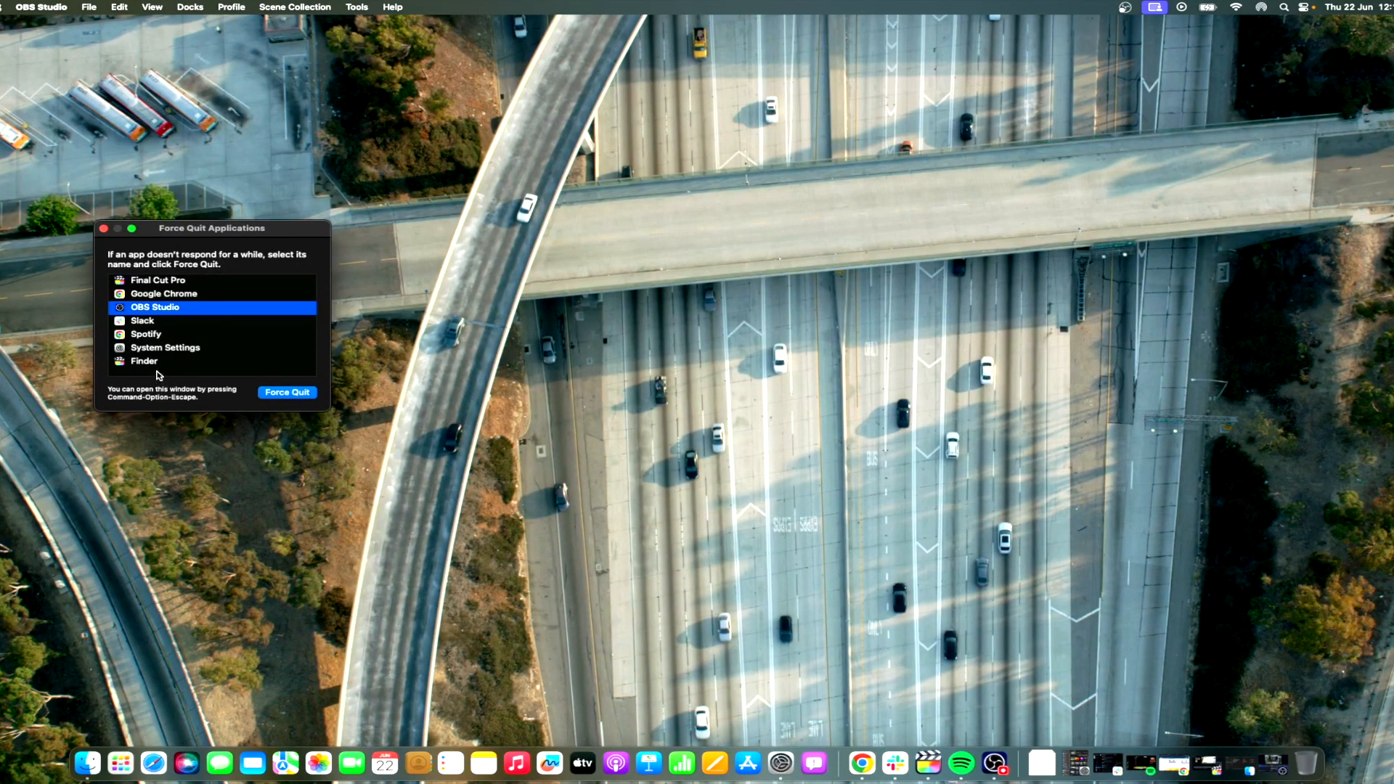
# Select Finder in the Force Quit Applications list to relaunch it
pyautogui.click(144, 360)
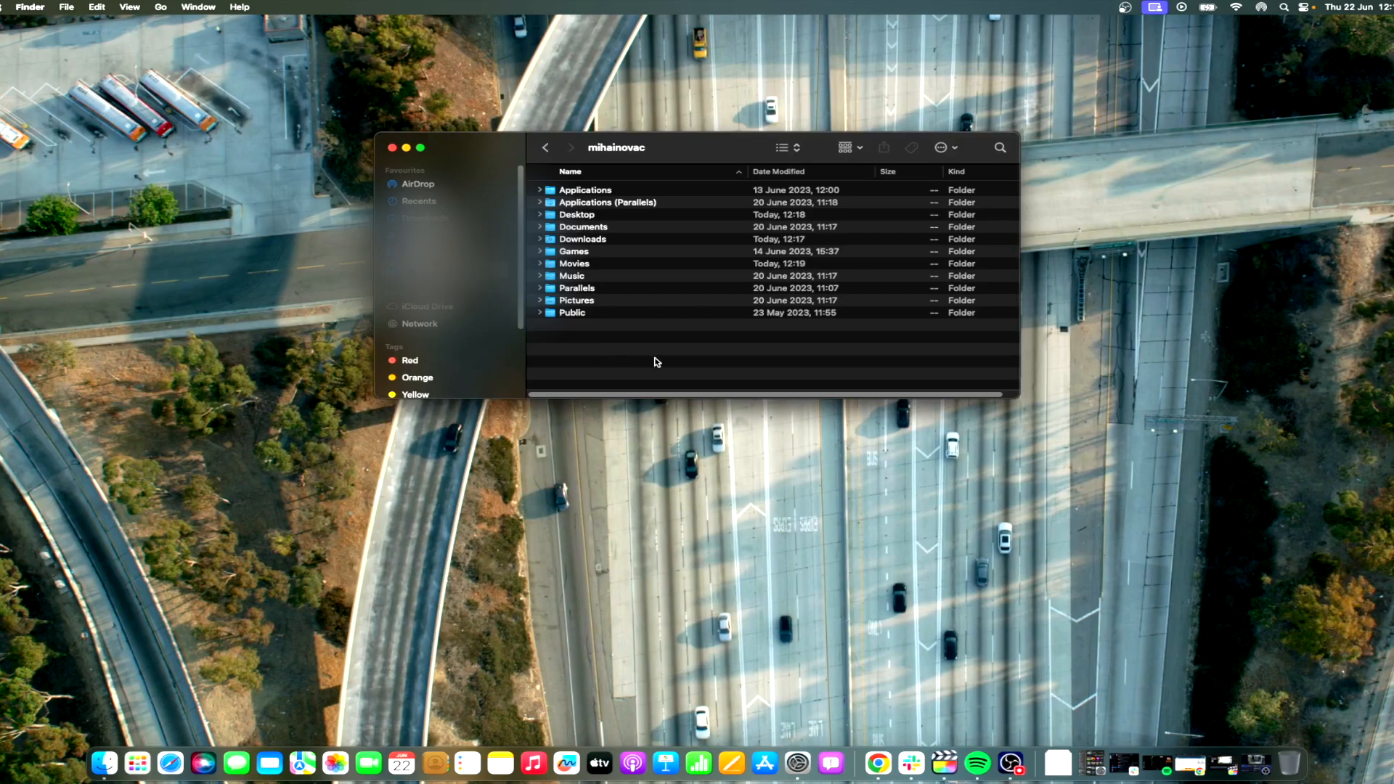
# Toggle hidden files in the home folder window with Command-Shift-Period
pyautogui.click(238, 6)
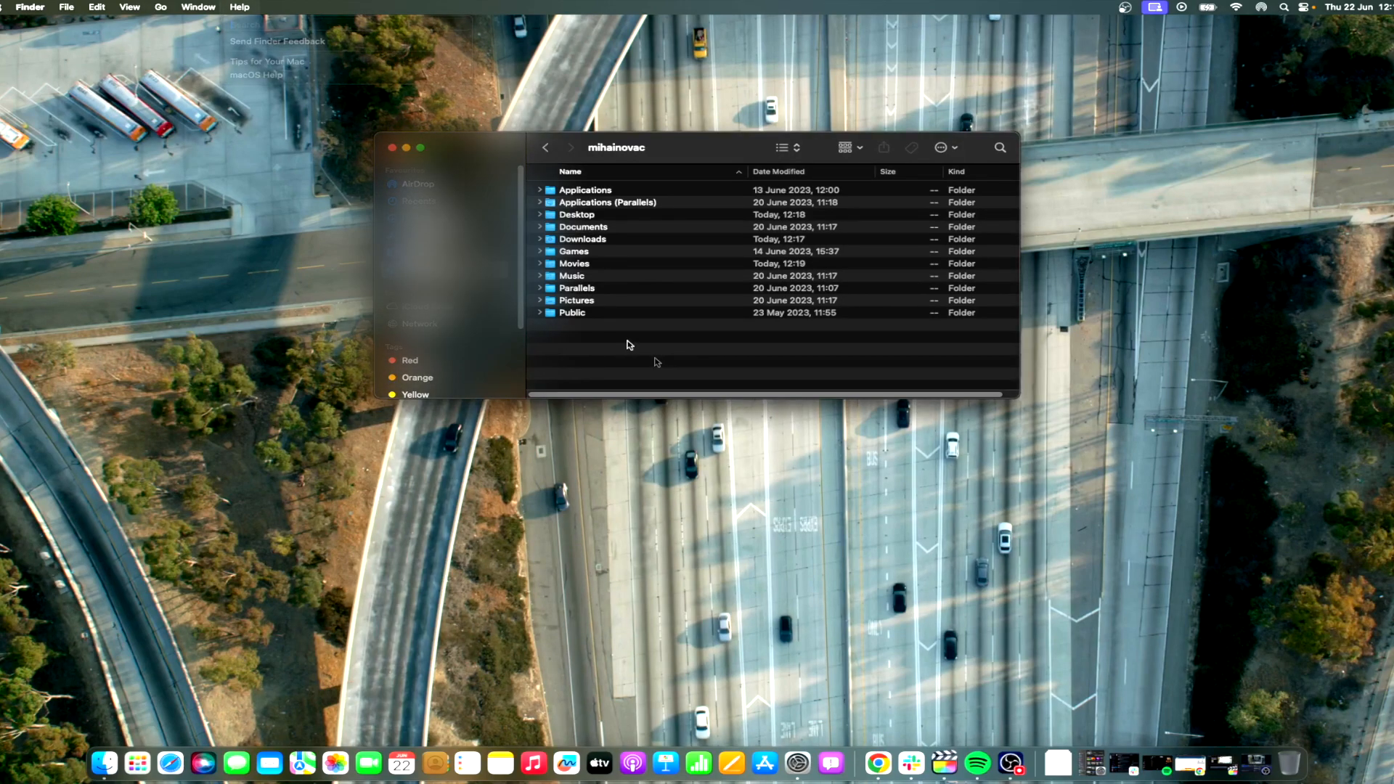
pyautogui.press('cmd+shift+.')
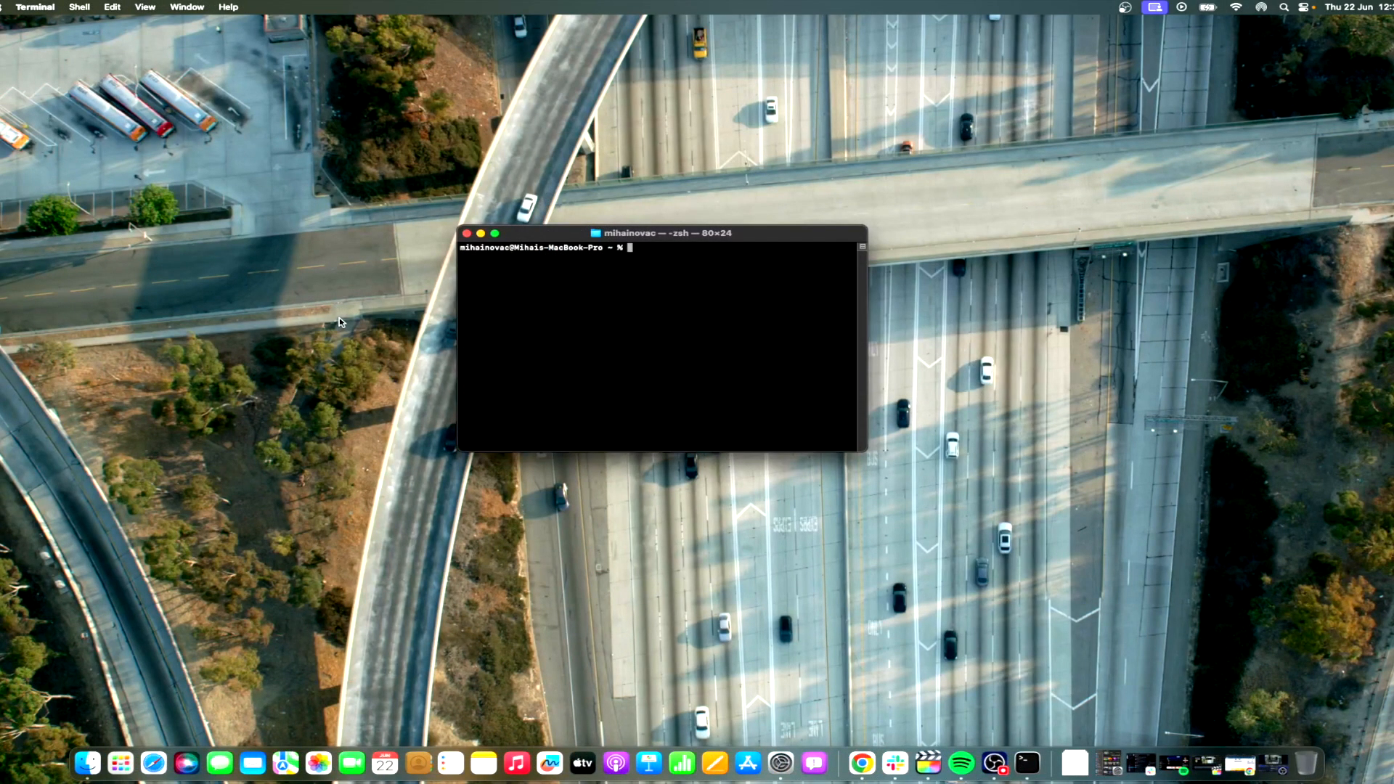
# Run 'defaults write com.apple.Finder AppleShowAllFiles true' and 'killall Finder' to always show hidden files
pyautogui.write('defaults write com.apple.Finder AppleShowAllFiles true')
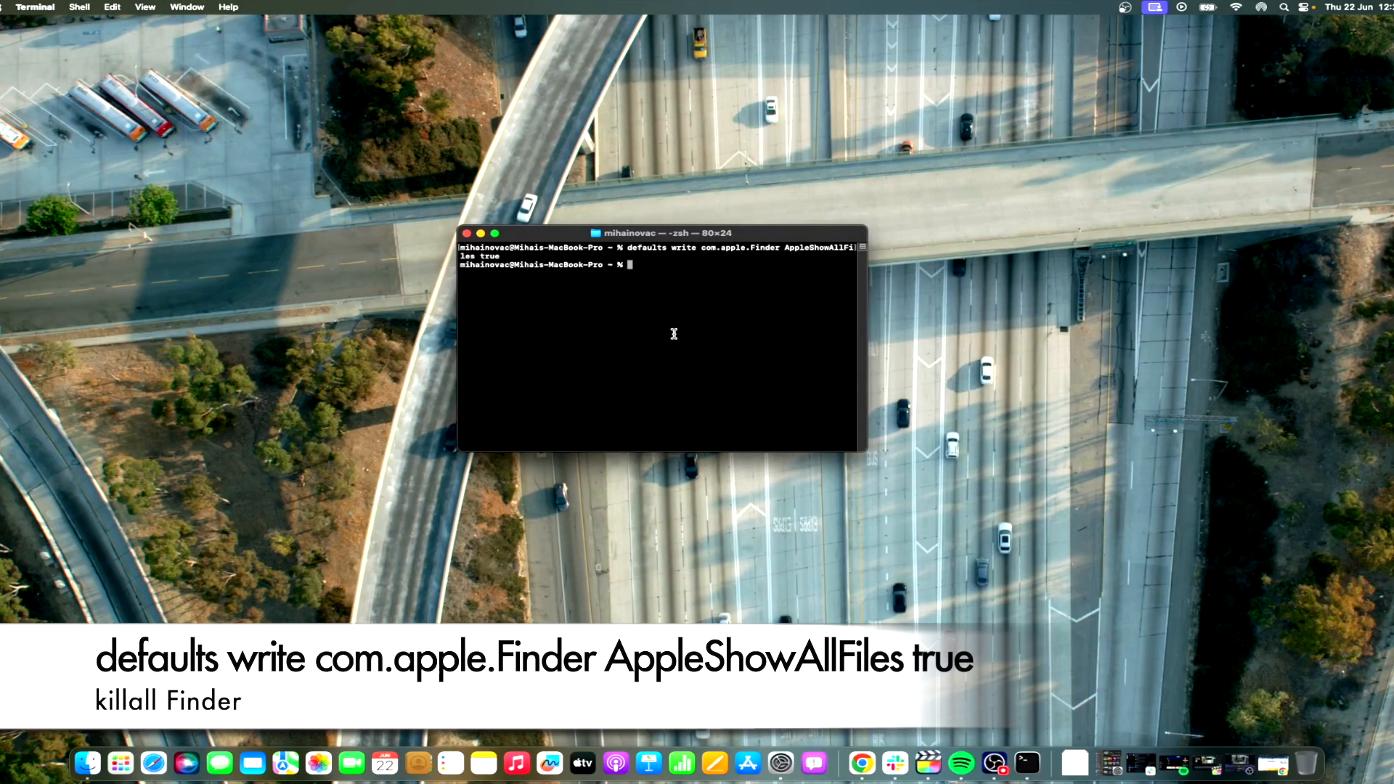
pyautogui.write('killall Finder')
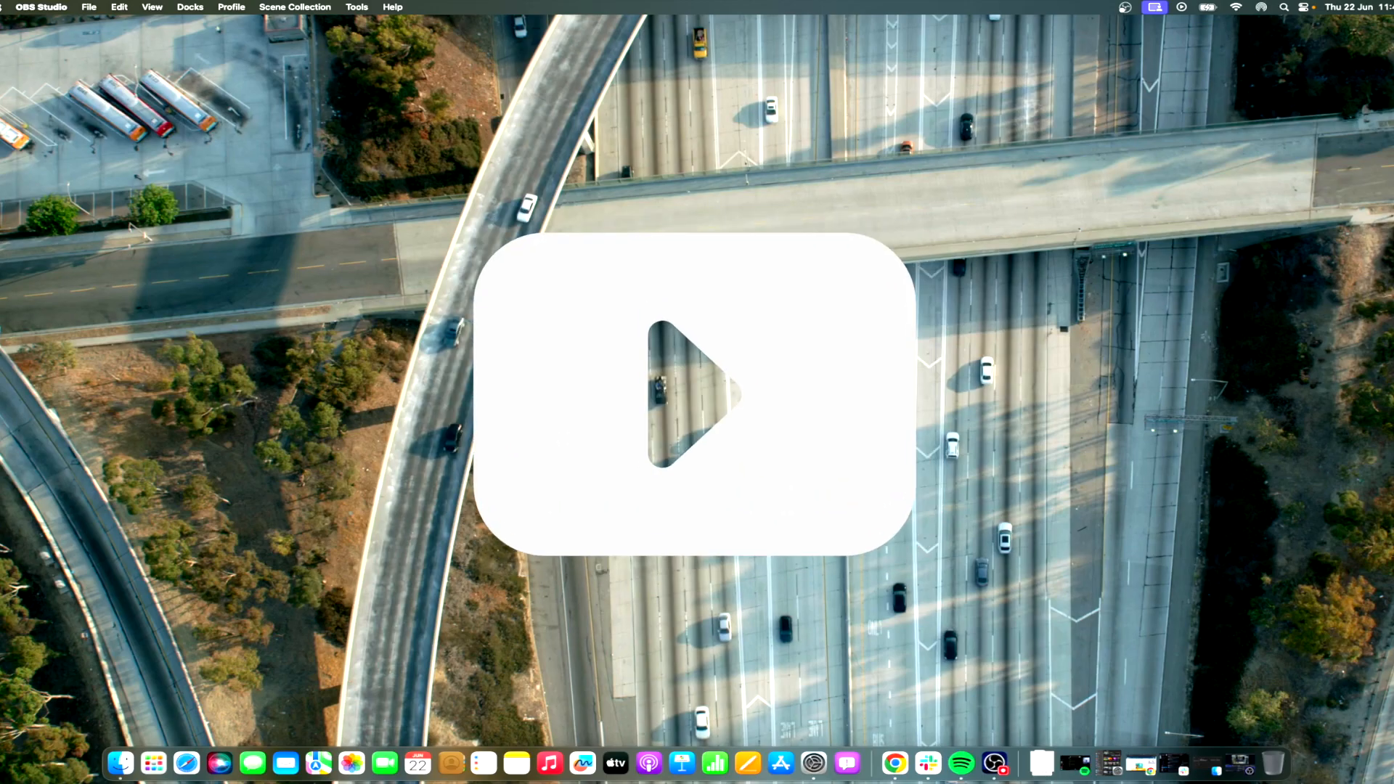
pyautogui.click(697, 395)
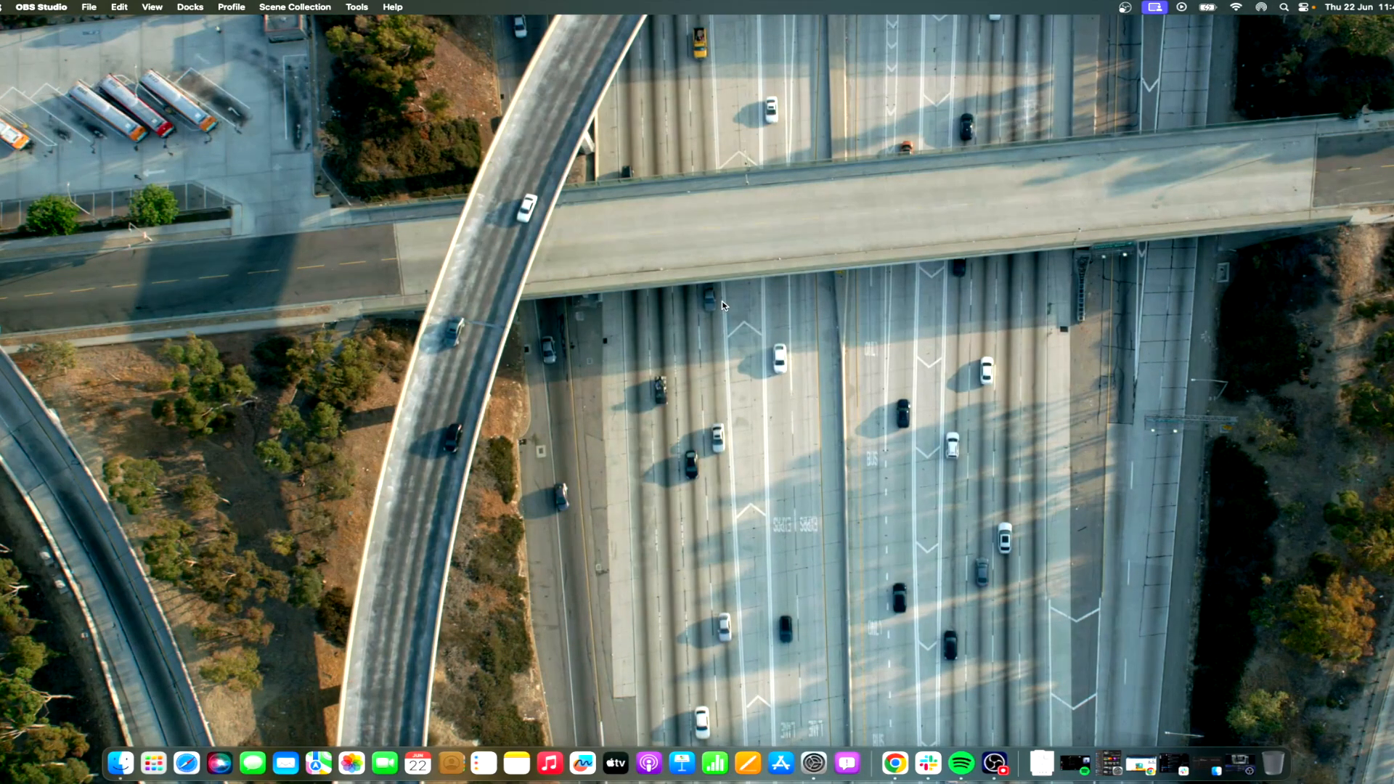